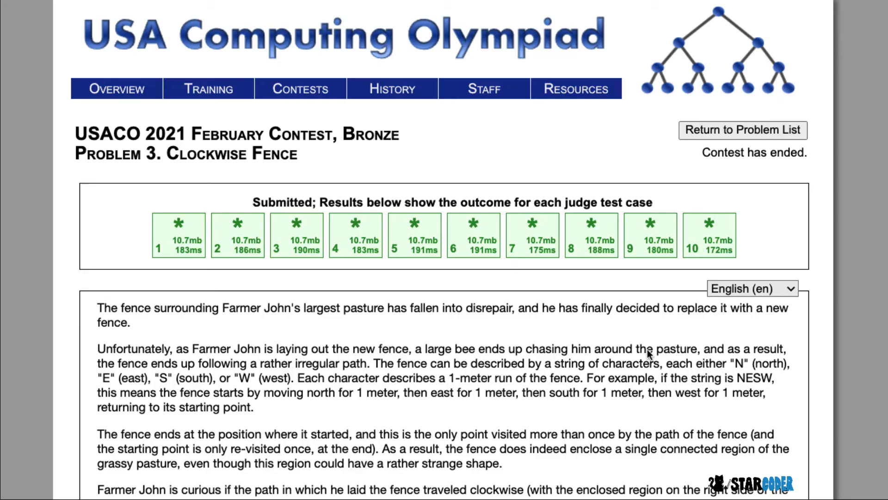
pyautogui.moveTo(389, 175)
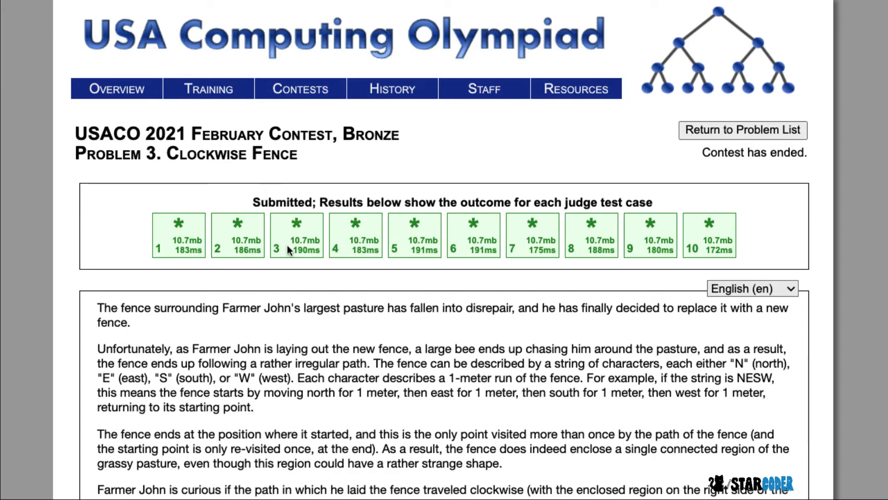
# - Scroll to the loop body and add a new line after p0 = (0, 0), sum = 0, dir = input()
pyautogui.scroll(-3)
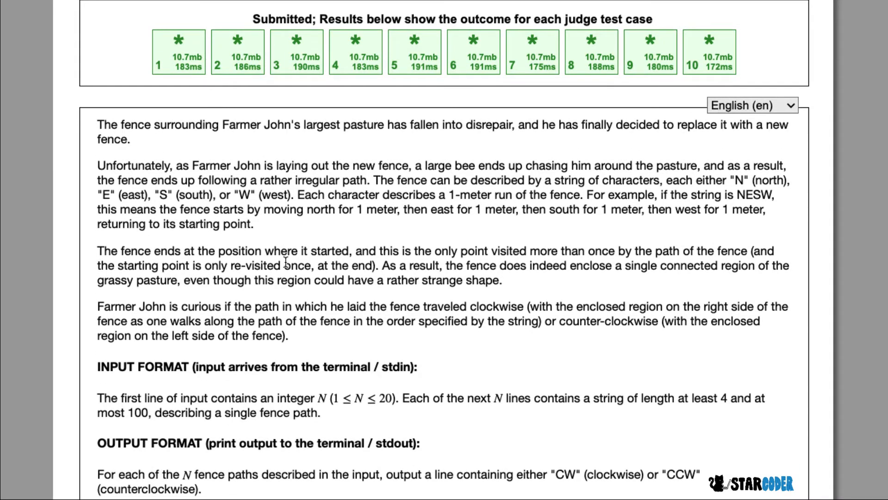
pyautogui.scroll(-3)
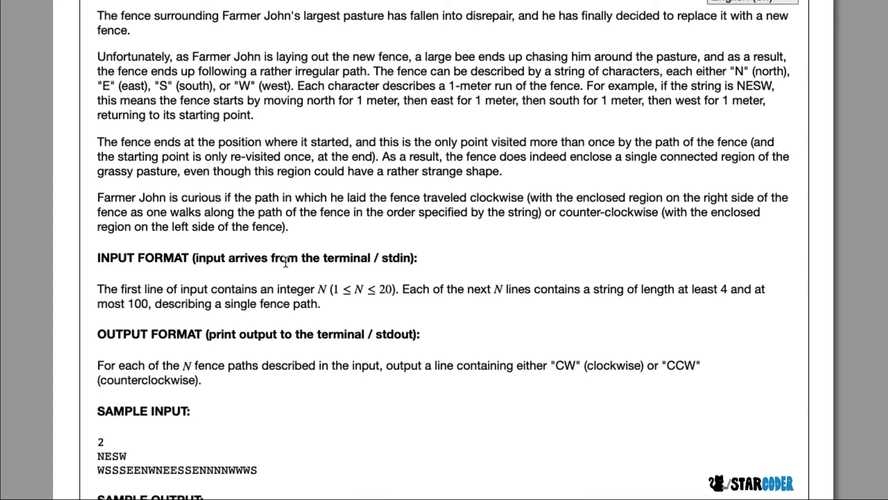
pyautogui.scroll(-3)
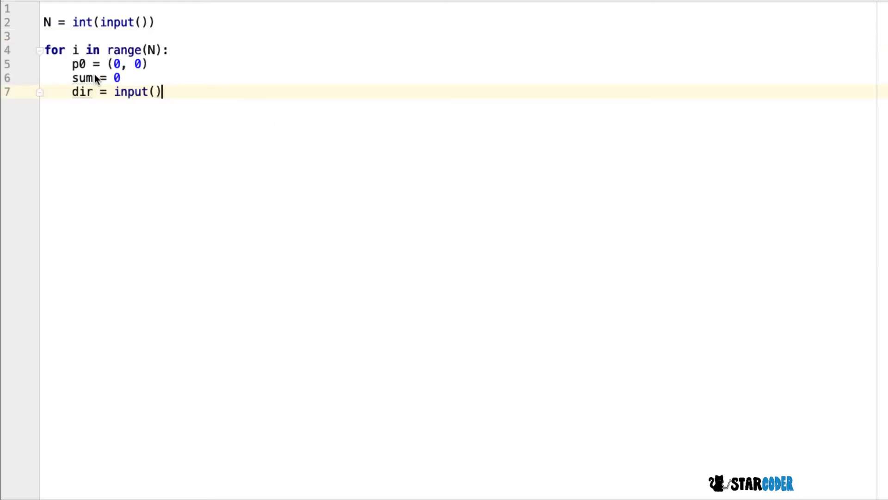
pyautogui.moveTo(85, 78)
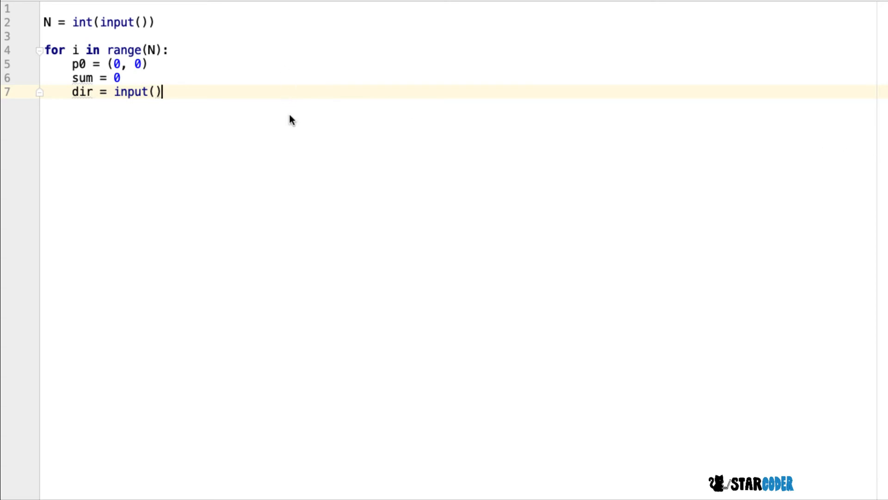
pyautogui.press('Enter')
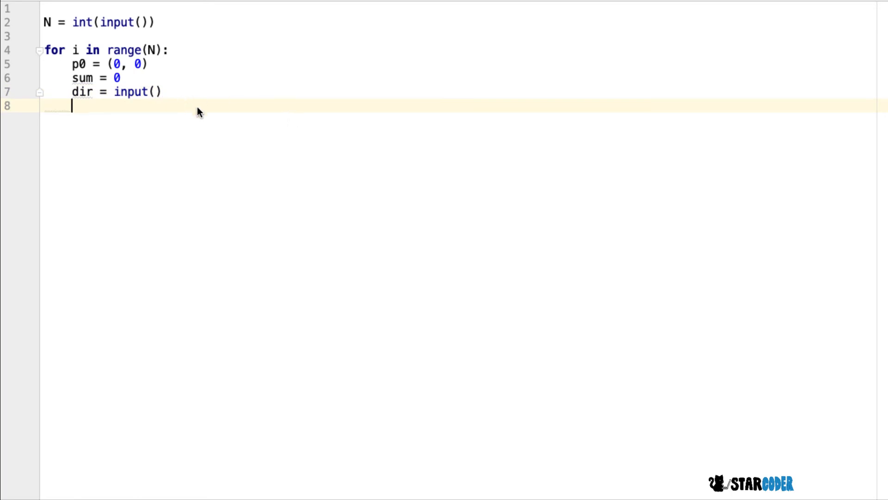
pyautogui.moveTo(117, 154)
pyautogui.write('for d in dir:')
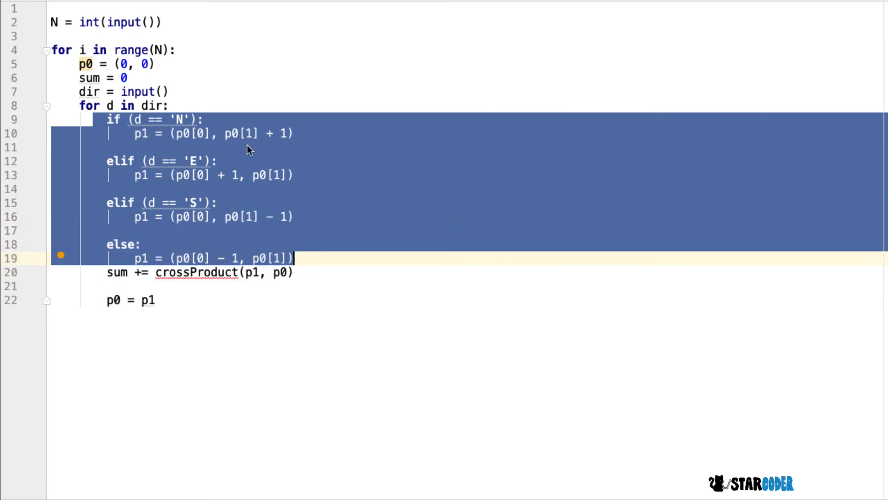
pyautogui.moveTo(204, 261)
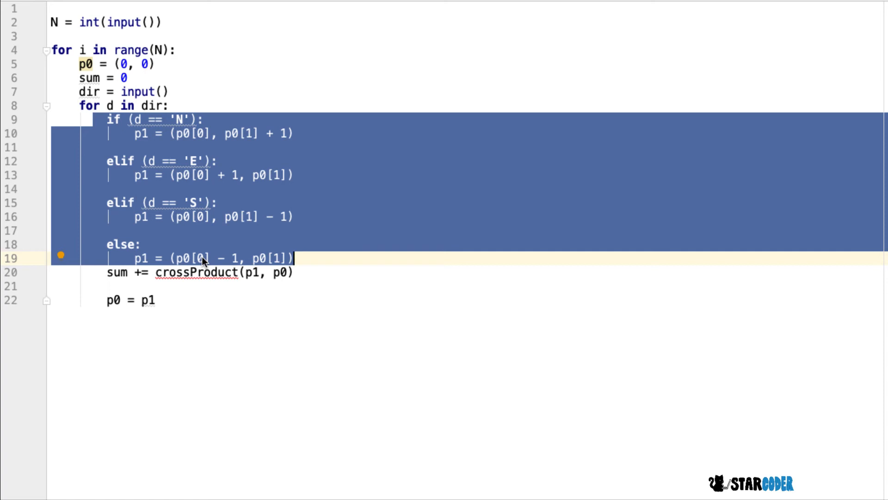
# - Highlight the N branch's y increase and the S branch's y decrease in the direction loop
pyautogui.click(223, 133)
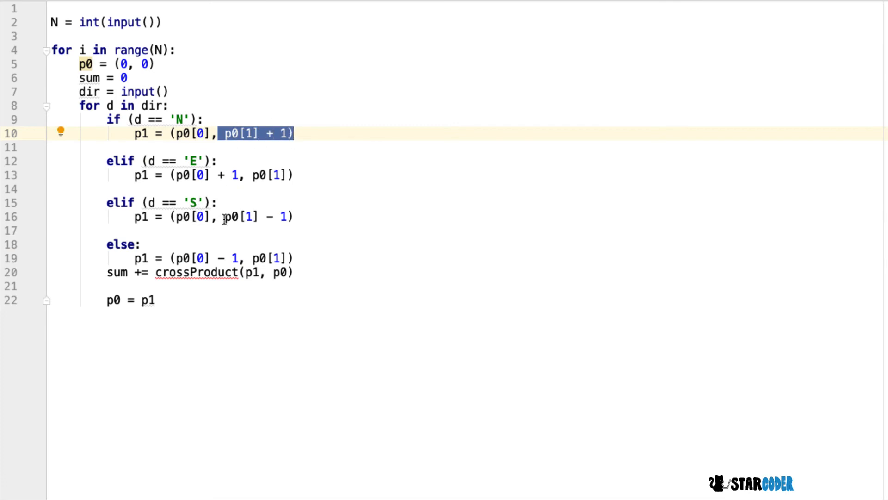
pyautogui.click(260, 217)
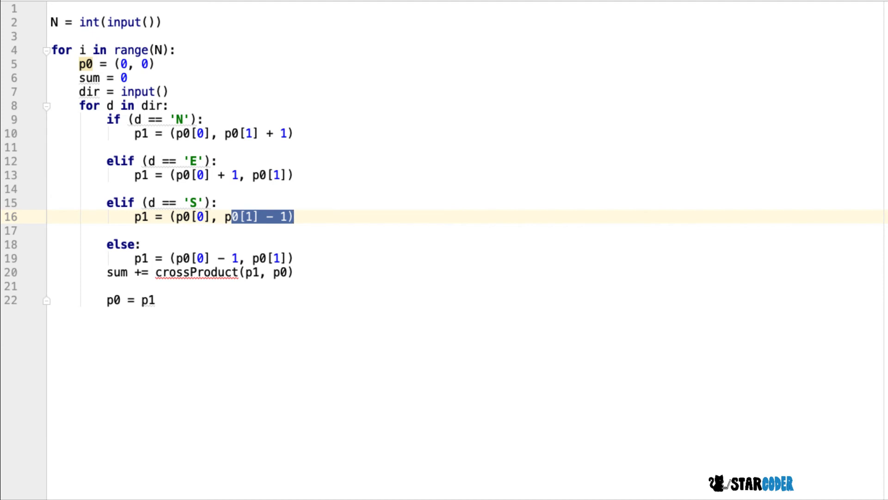
pyautogui.moveTo(572, 9)
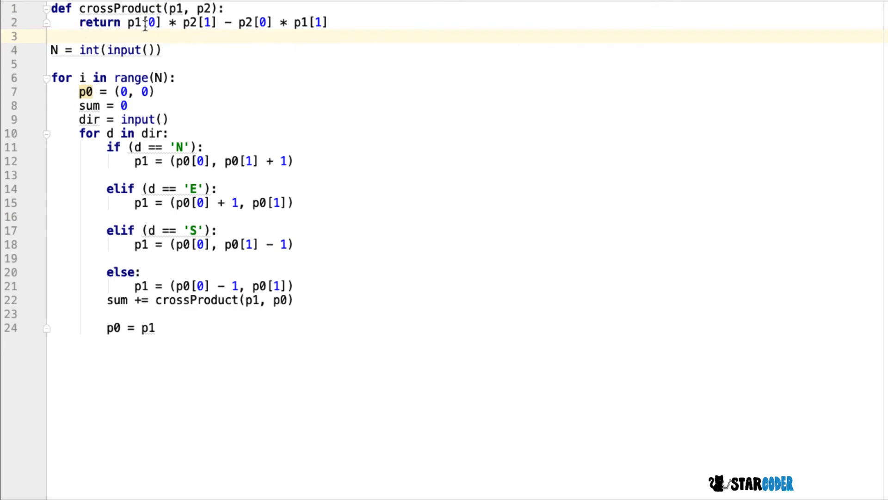
# - Select the top line, where def crossProduct(p1, p2) returns p1[0]*p2[1] - p2[0]*p1[1]
pyautogui.moveTo(123, 22); pyautogui.dragTo(201, 23)
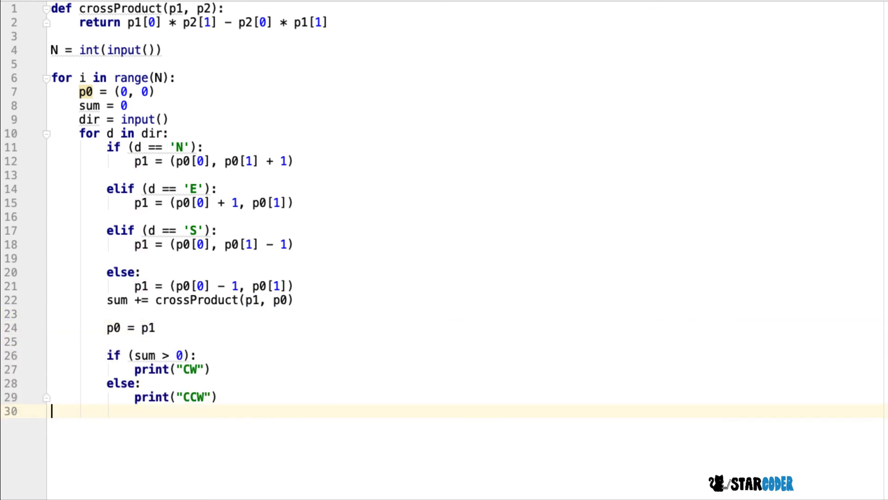
pyautogui.moveTo(136, 355)
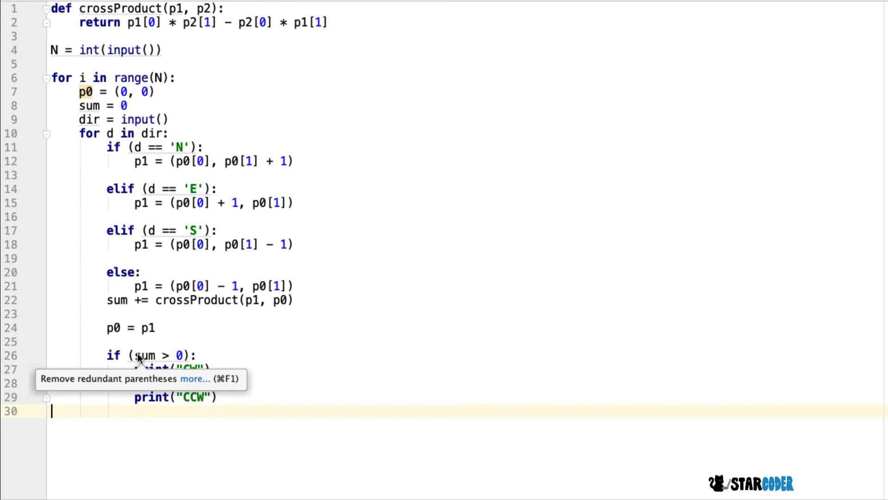